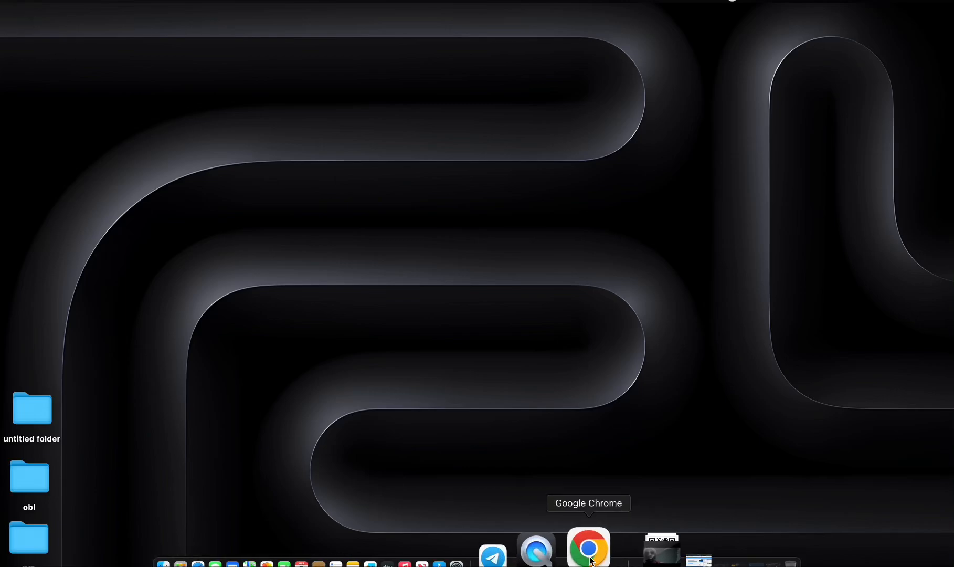
Launch Google Chrome from the Dock onto the Google start page.
left_click(588, 548)
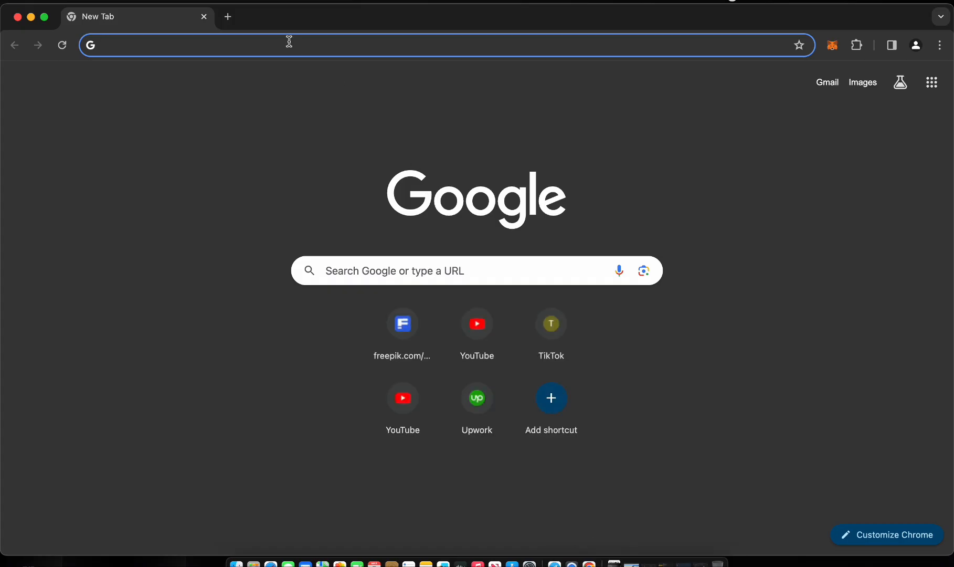
Go to digitmine.org/main.html and scroll through the intro, download and founders sections.
type("digitmine.org/main.html")
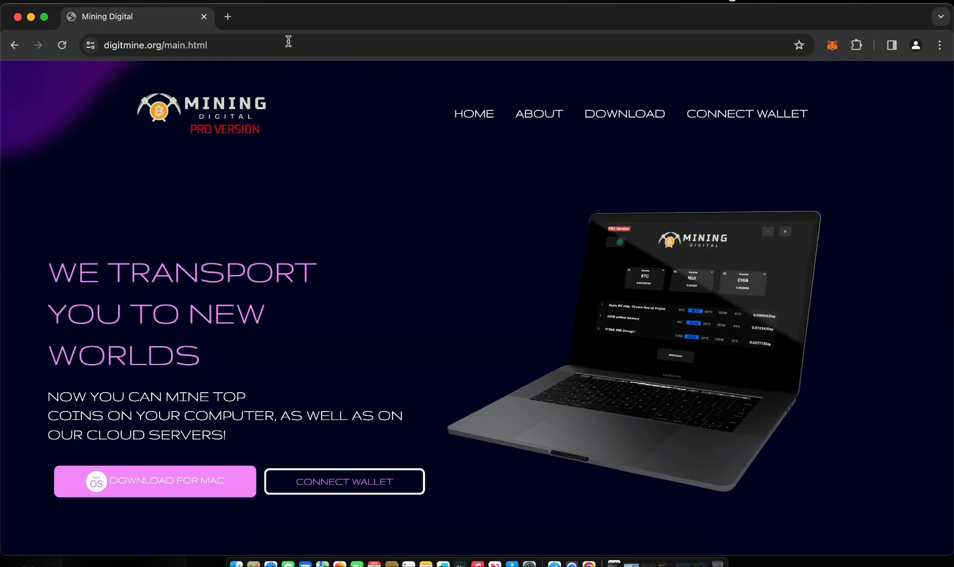
scroll("down", 3)
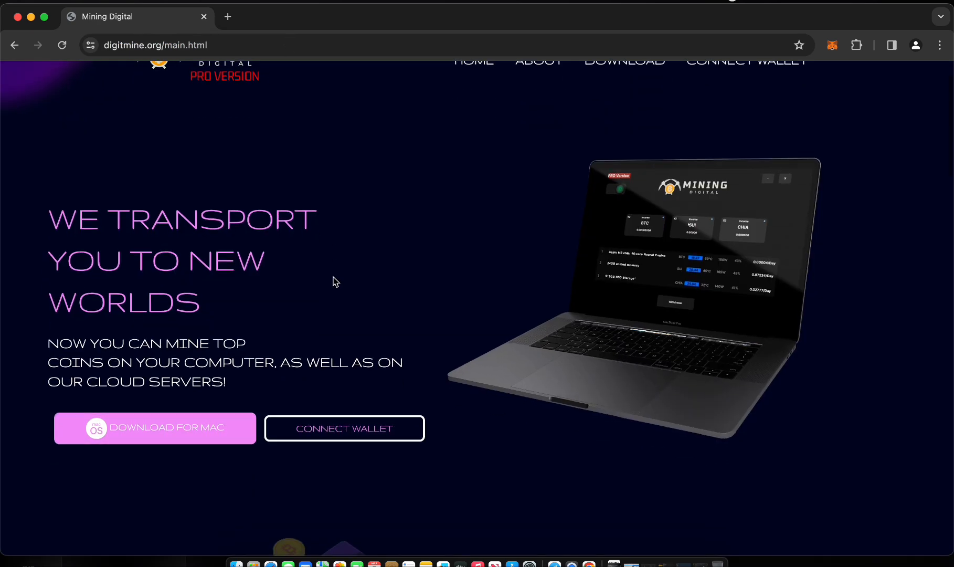
scroll("down", 3)
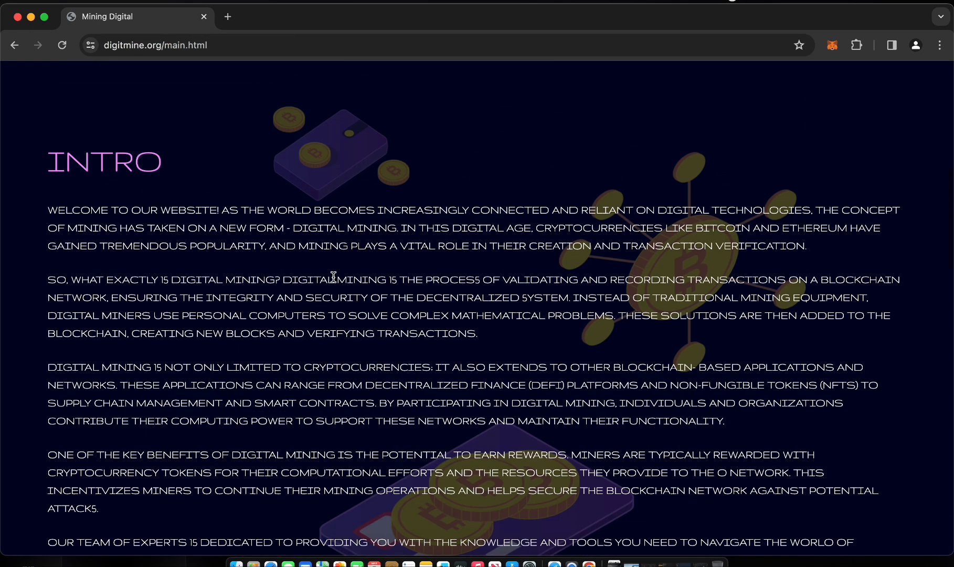
mouse_move(291, 363)
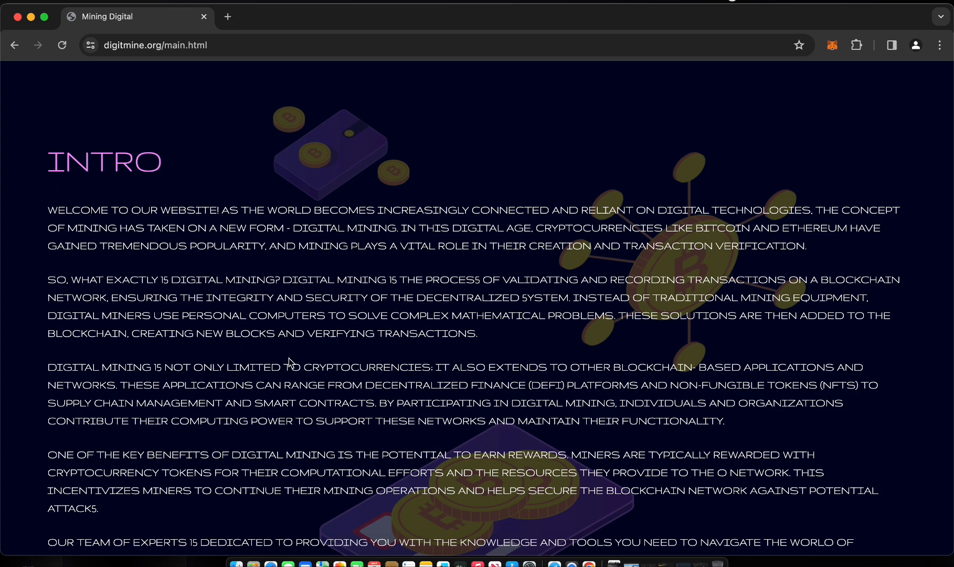
scroll("down", 3)
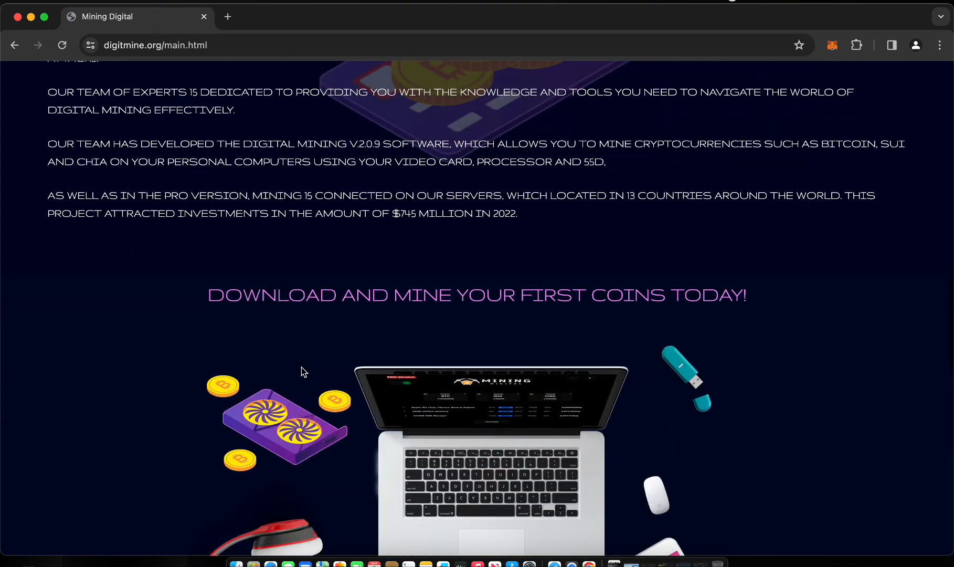
scroll("down", 3)
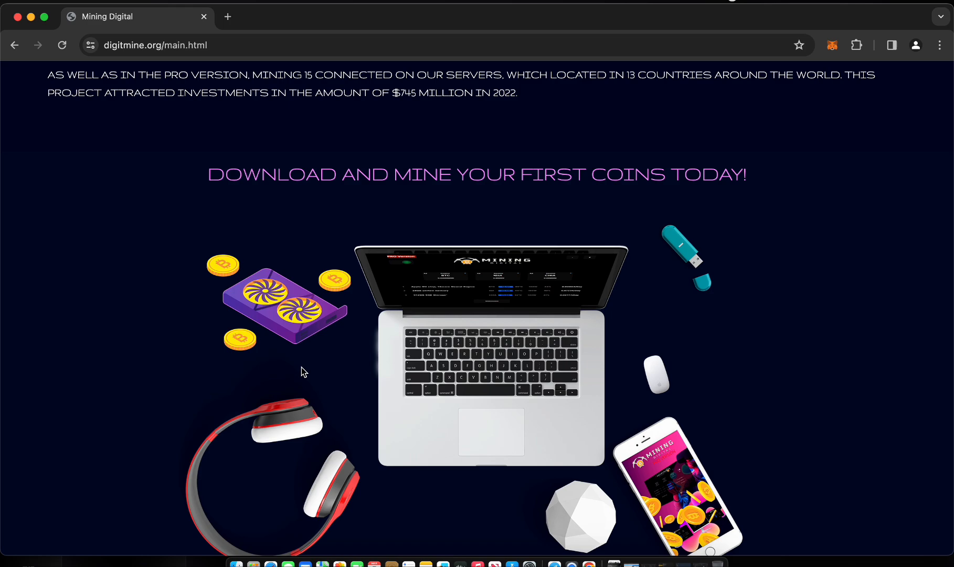
scroll("down", 3)
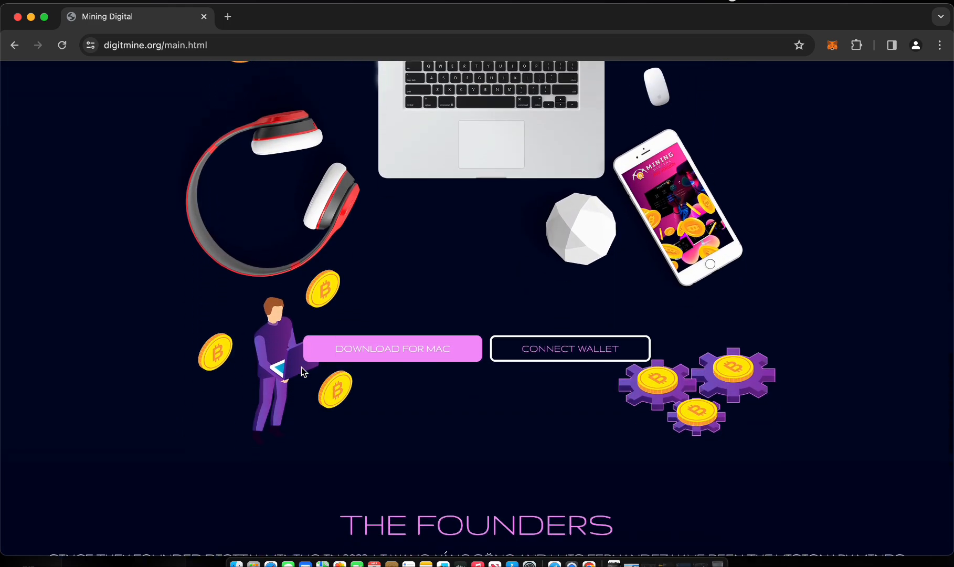
scroll("down", 3)
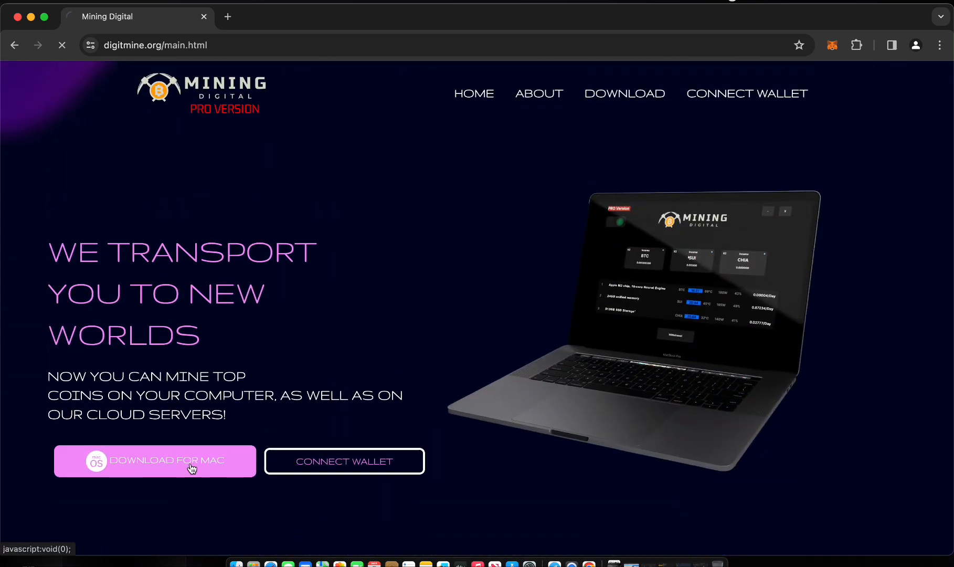
Download DigiMine.dmg via 'Download for Mac' and check it in Chrome's recent downloads.
left_click(154, 461)
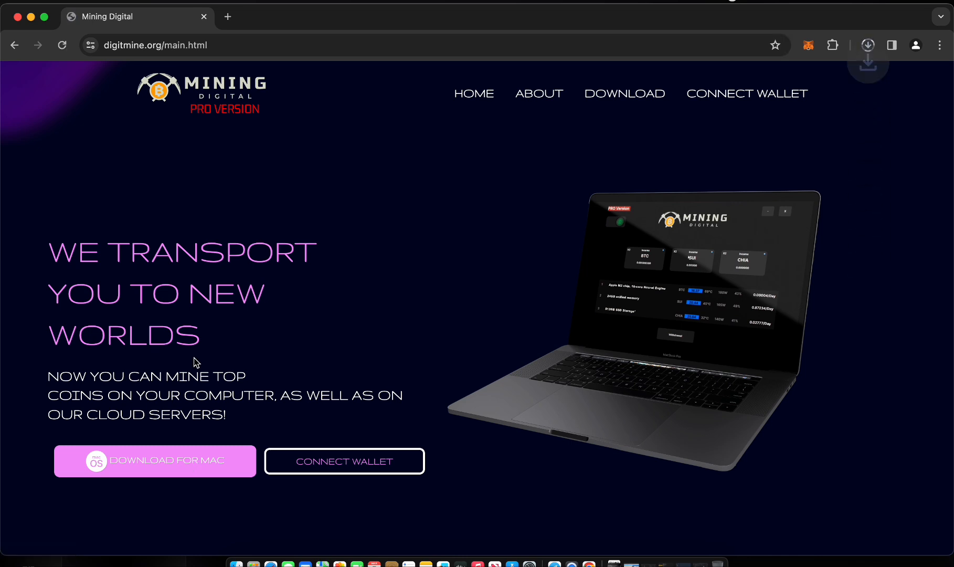
left_click(869, 45)
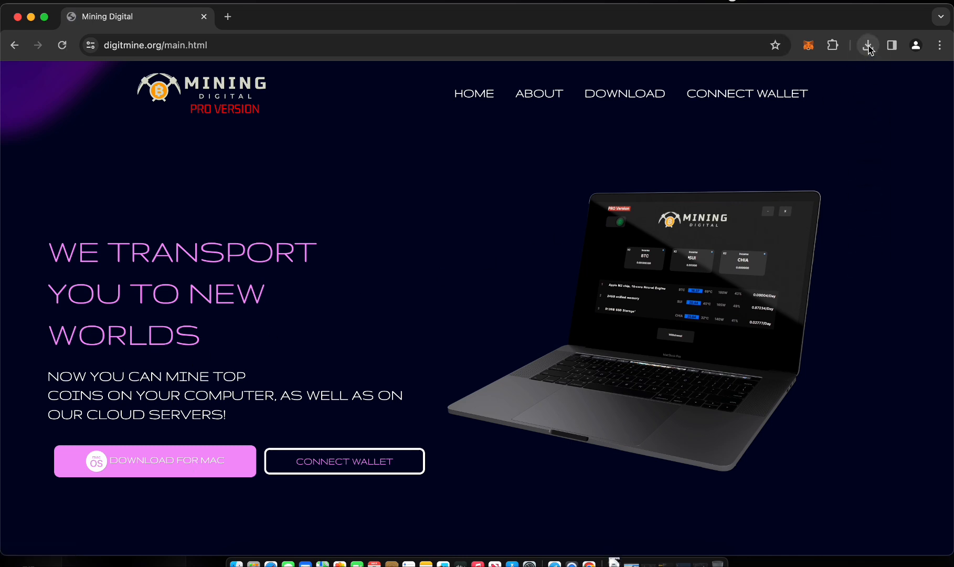
left_click(869, 44)
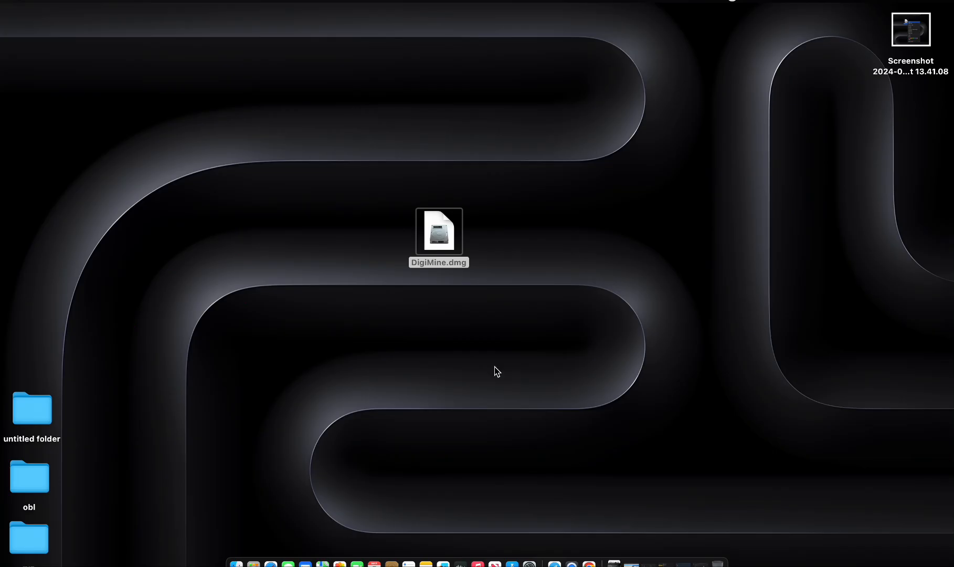
Open DigiMine.dmg from the desktop via its context menu, showing the Mining Digital PRO dashboard.
left_click(439, 231)
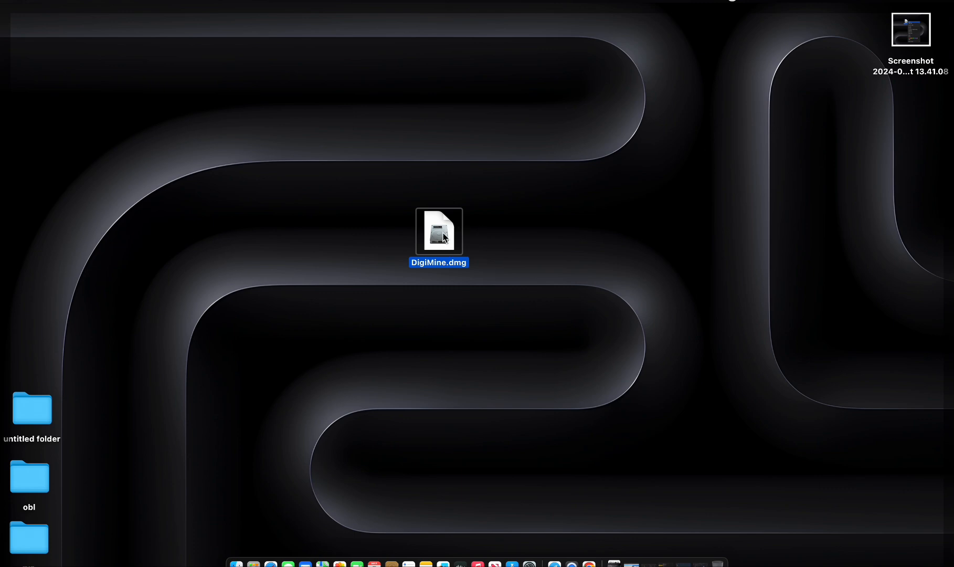
right_click(439, 231)
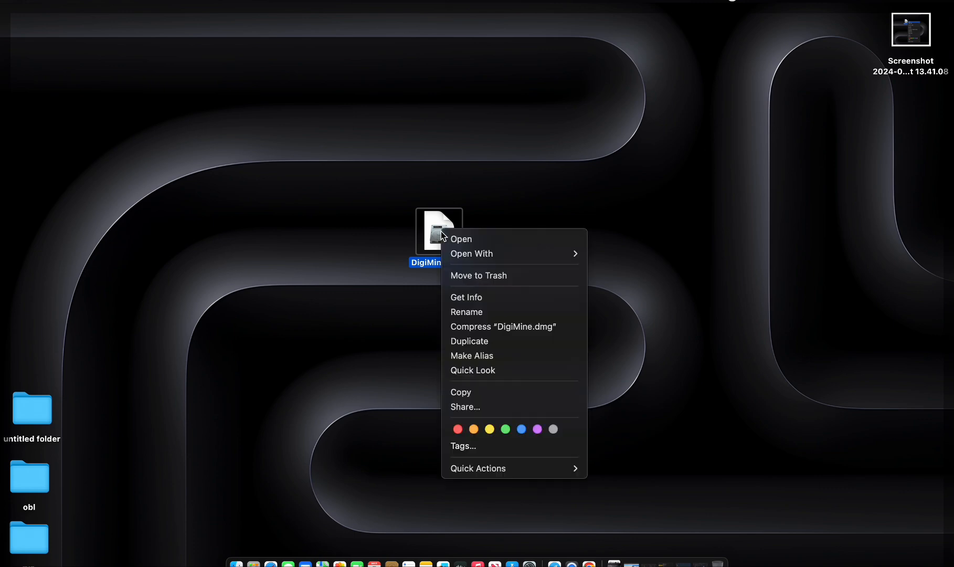
mouse_move(481, 238)
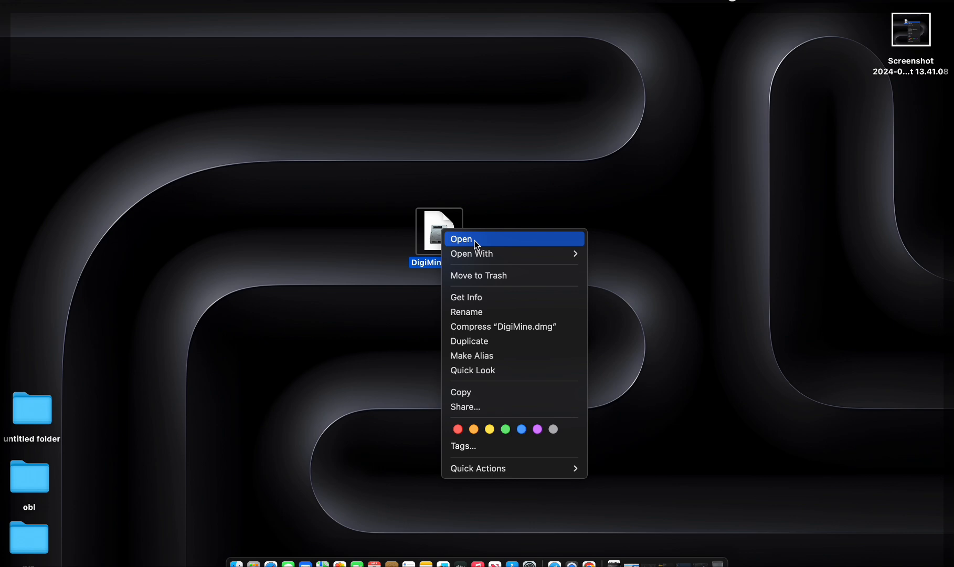
left_click(461, 239)
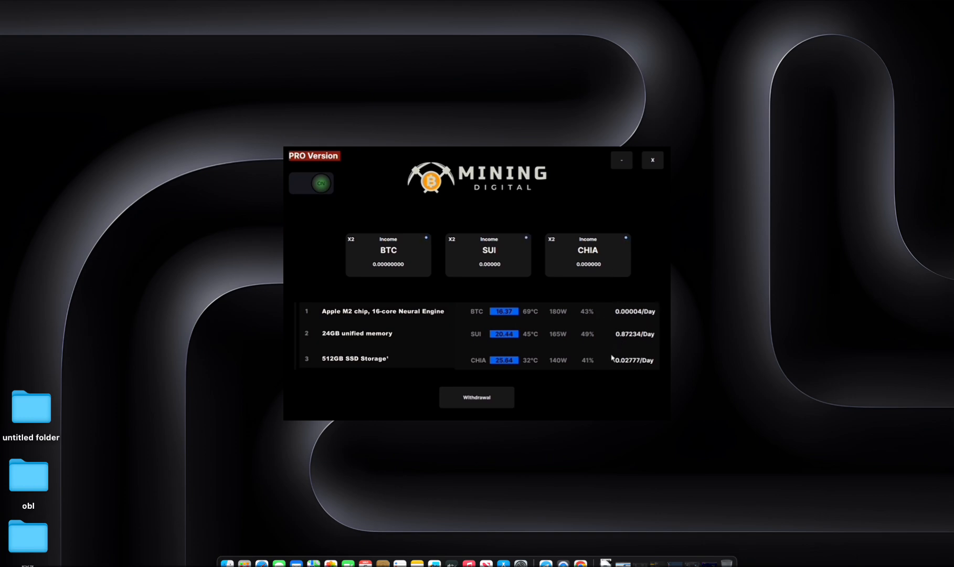
mouse_move(606, 368)
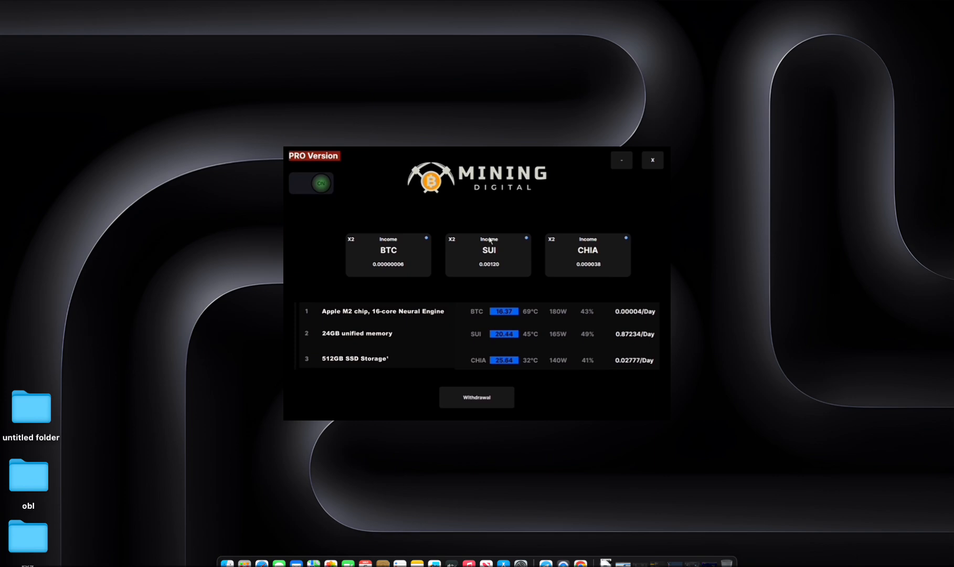
mouse_move(487, 275)
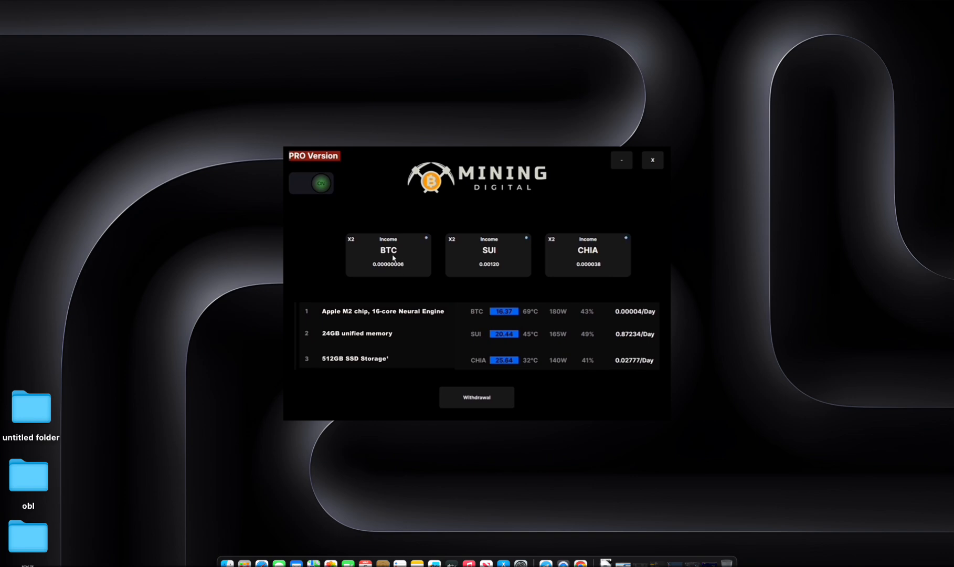
mouse_move(487, 284)
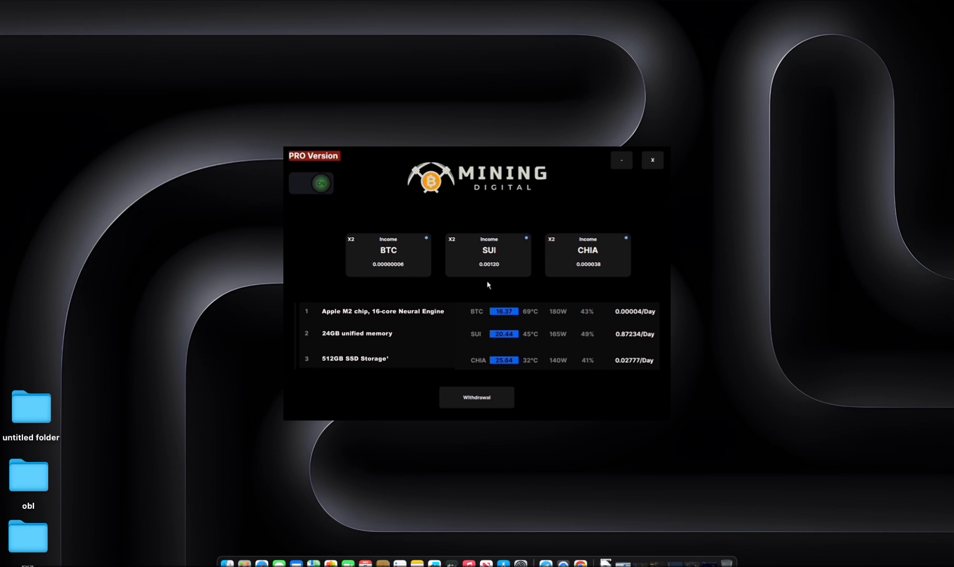
mouse_move(498, 275)
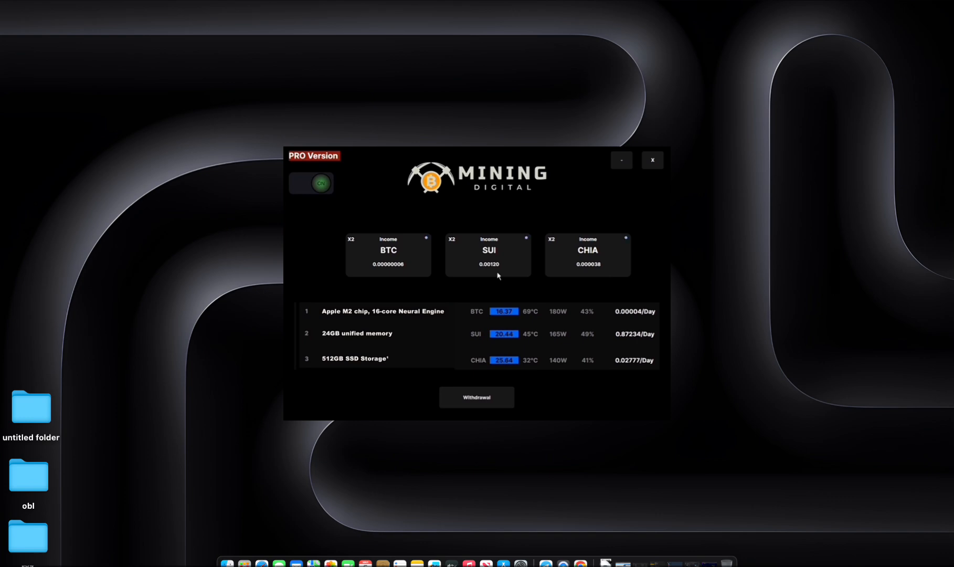
mouse_move(533, 277)
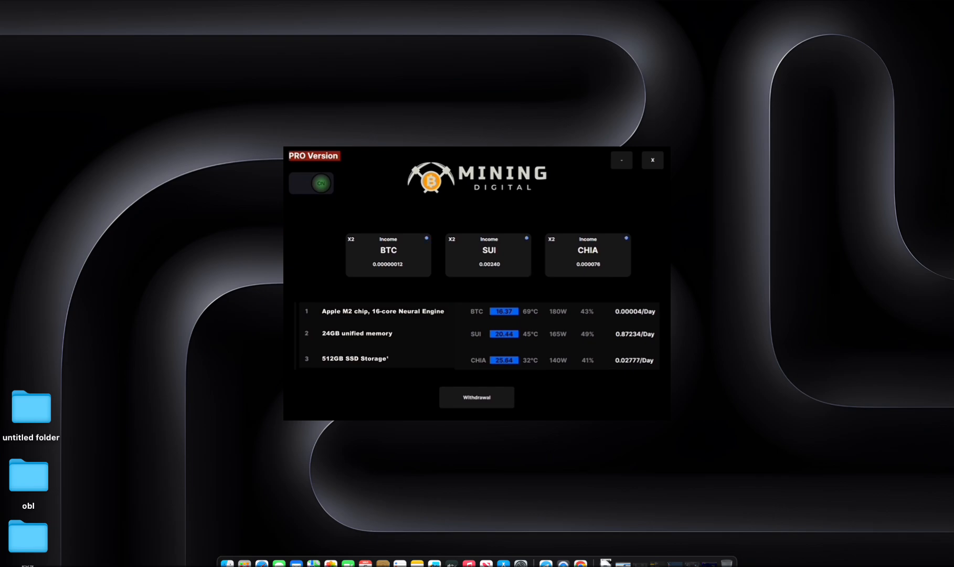
Let the BTC, SUI and CHIA income counters rise, then return to the digitmine.org site.
left_click(652, 160)
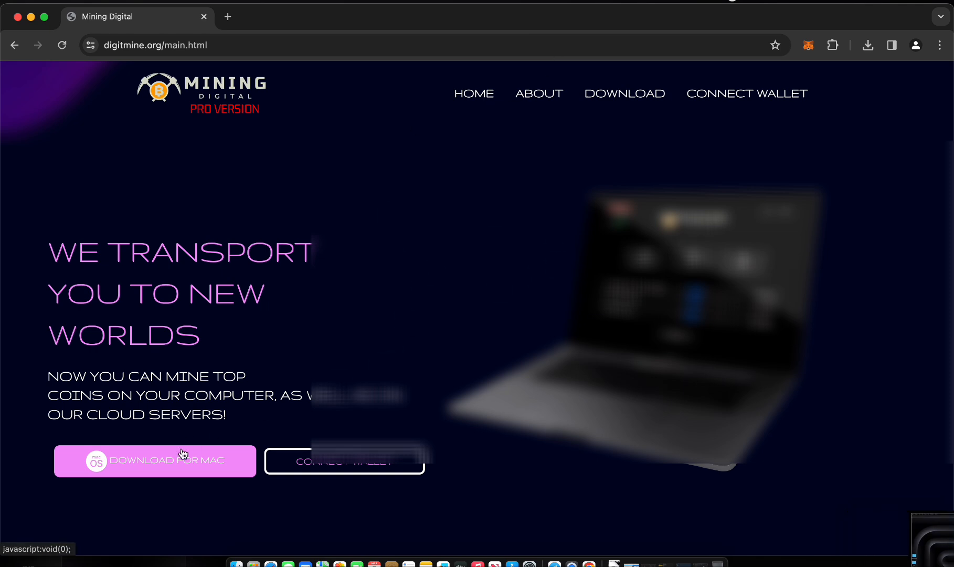
Use 'Connect Wallet' below the hero text to show the dialog of wallet options.
left_click(344, 467)
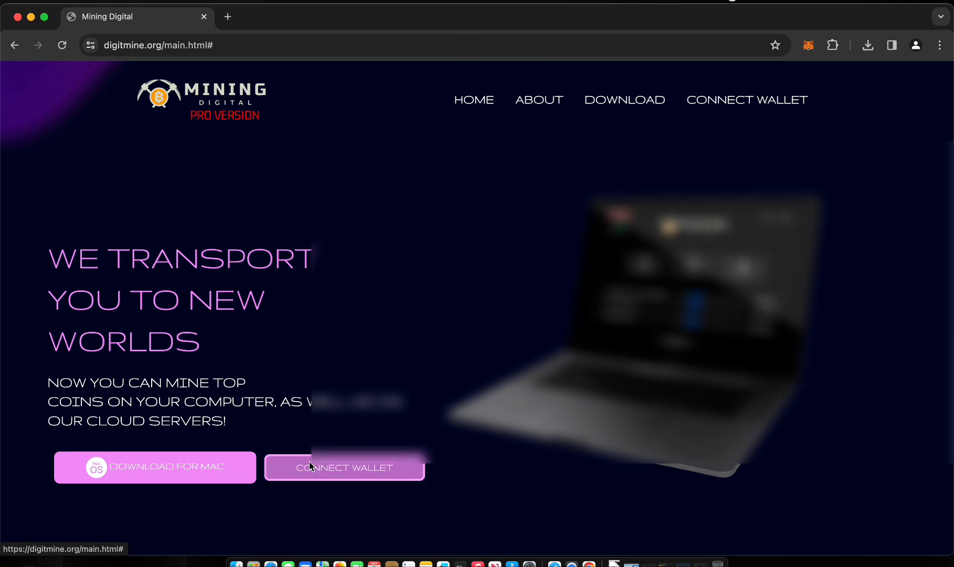
left_click(345, 467)
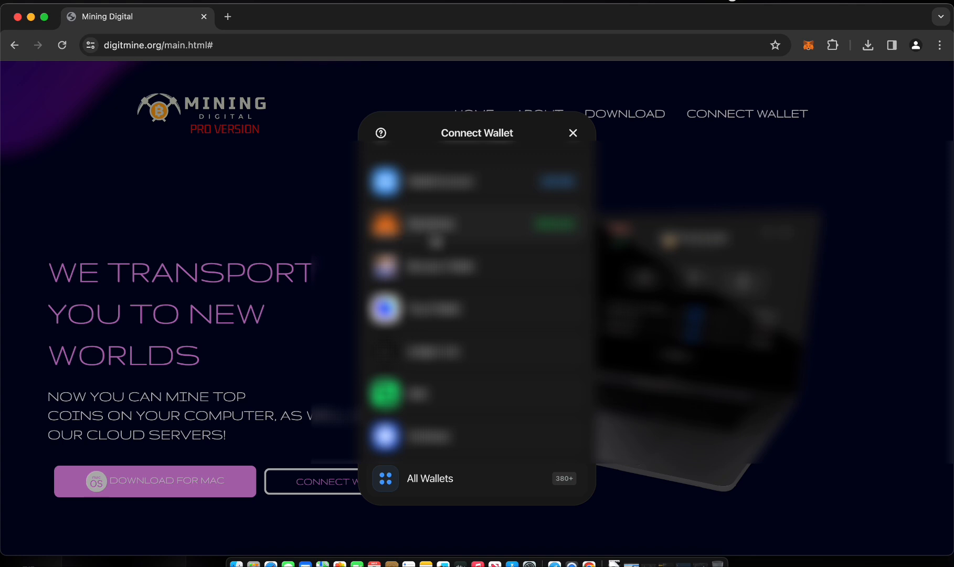